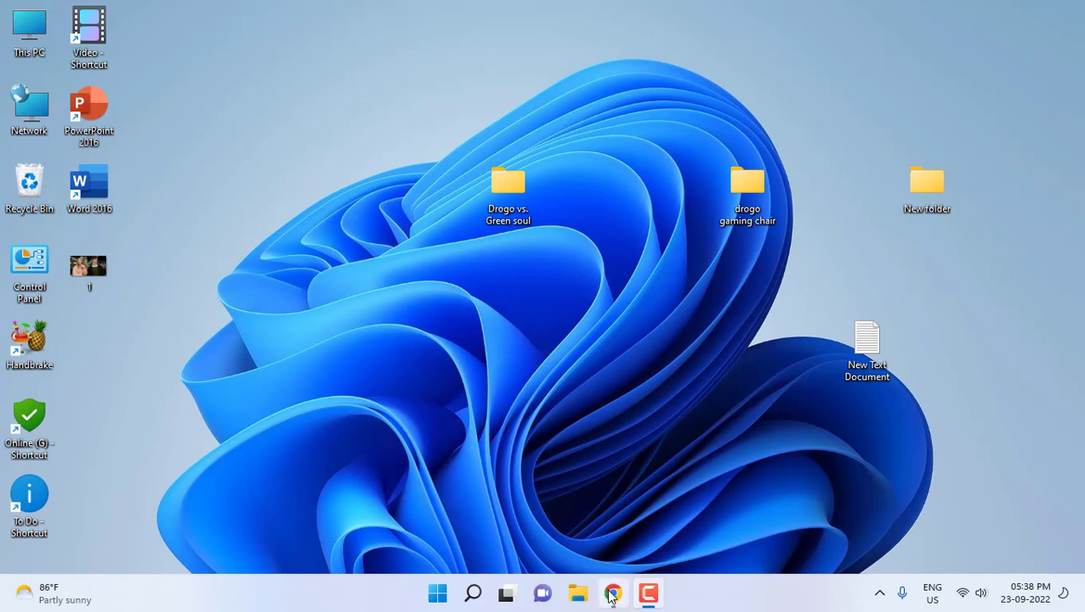
# Attach the Desktop photo of the two people to a new YouTube community post via Chrome
pyautogui.click(612, 592)
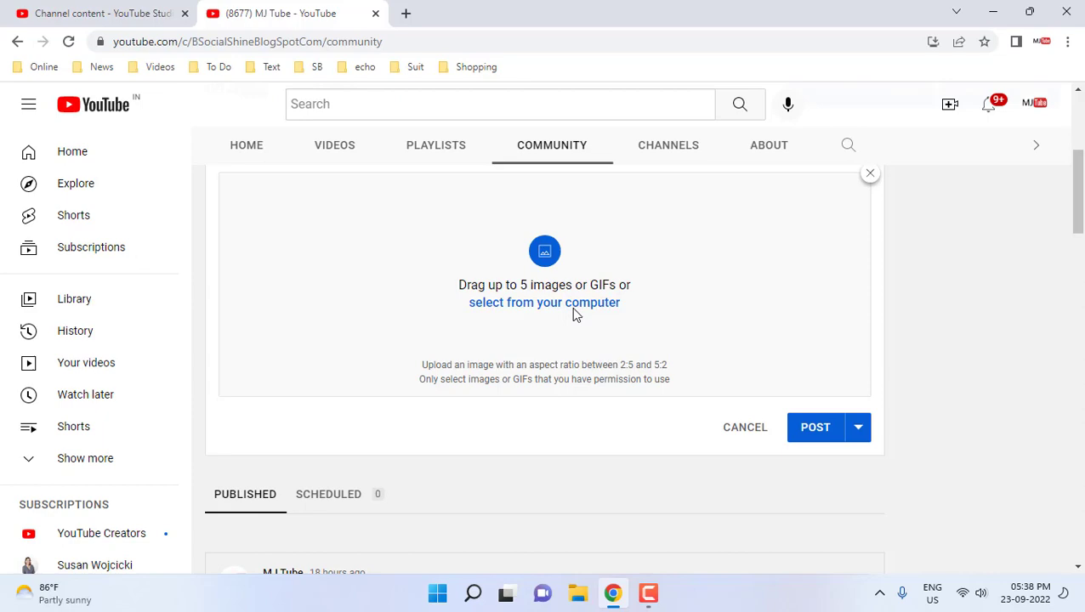
pyautogui.click(545, 303)
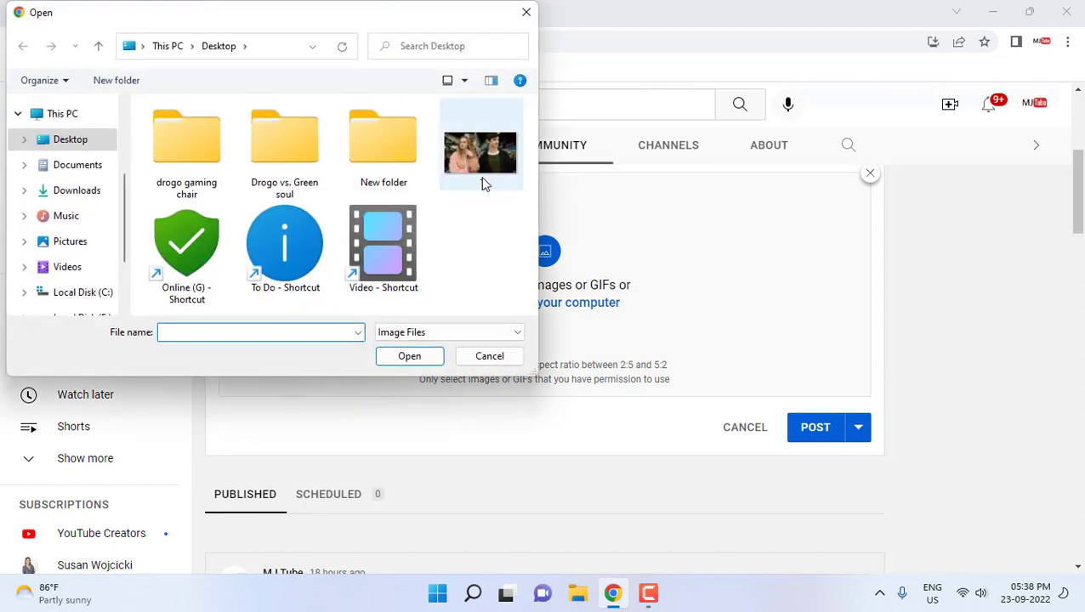
pyautogui.doubleClick(480, 143)
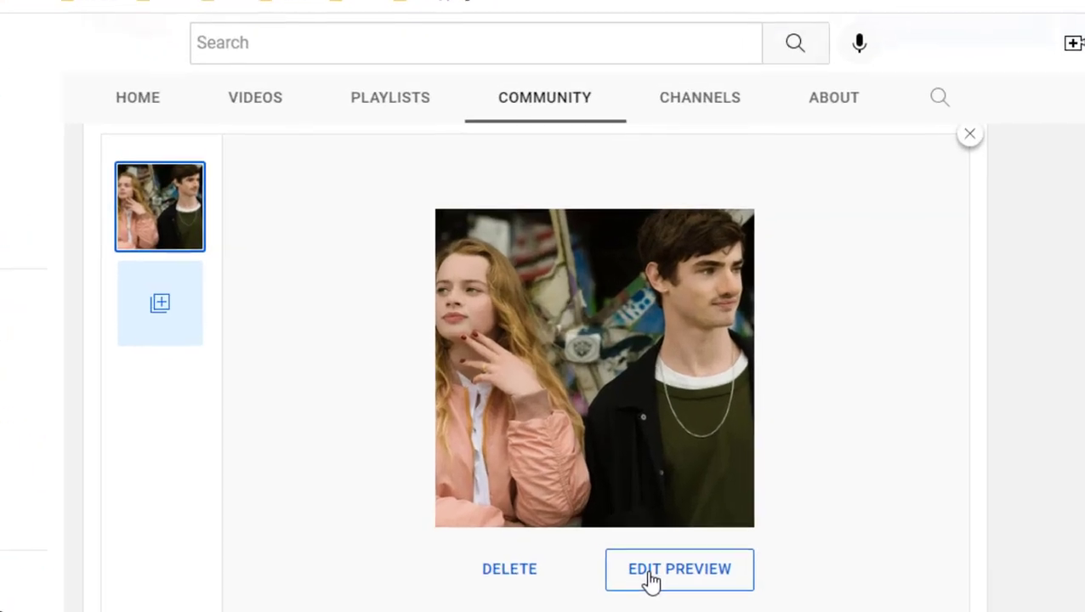
# Shift the post's square crop in Edit Preview, then cancel so the crop stays unchanged
pyautogui.click(679, 569)
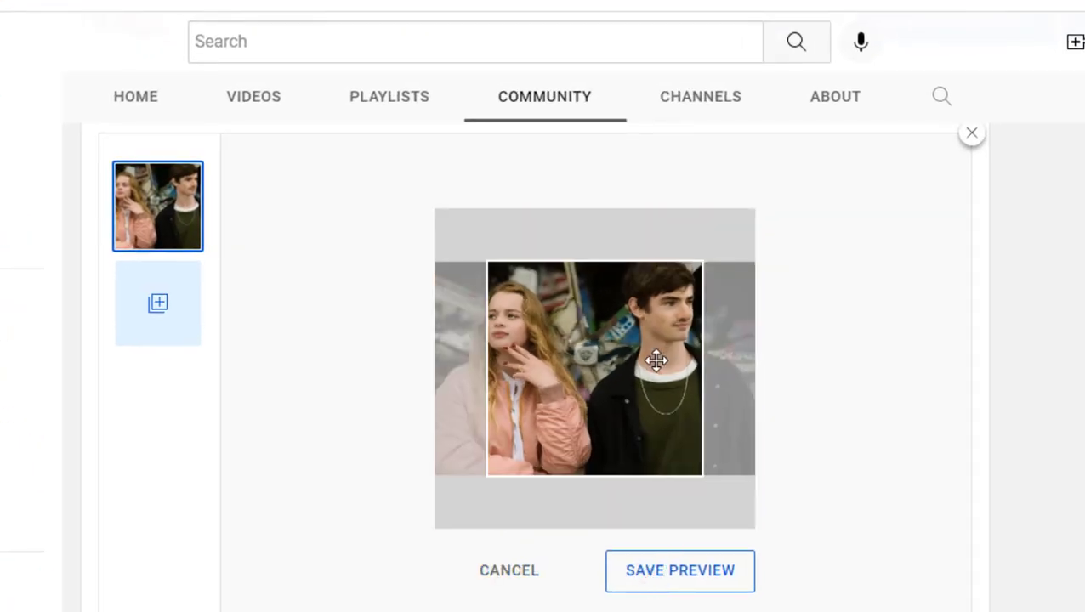
pyautogui.moveTo(655, 357); pyautogui.dragTo(626, 372)
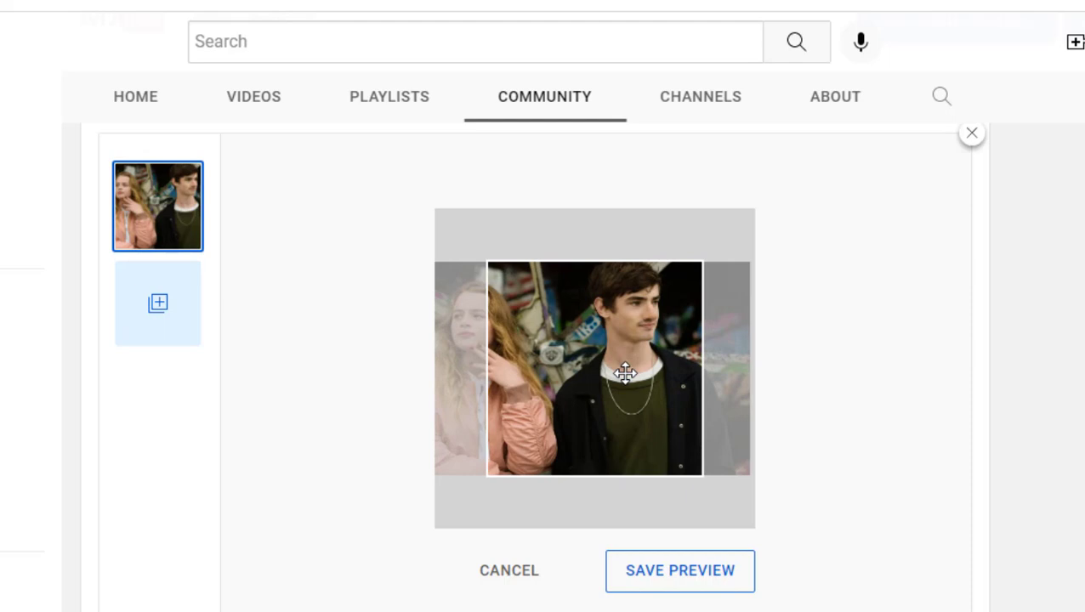
pyautogui.moveTo(626, 373); pyautogui.dragTo(655, 378)
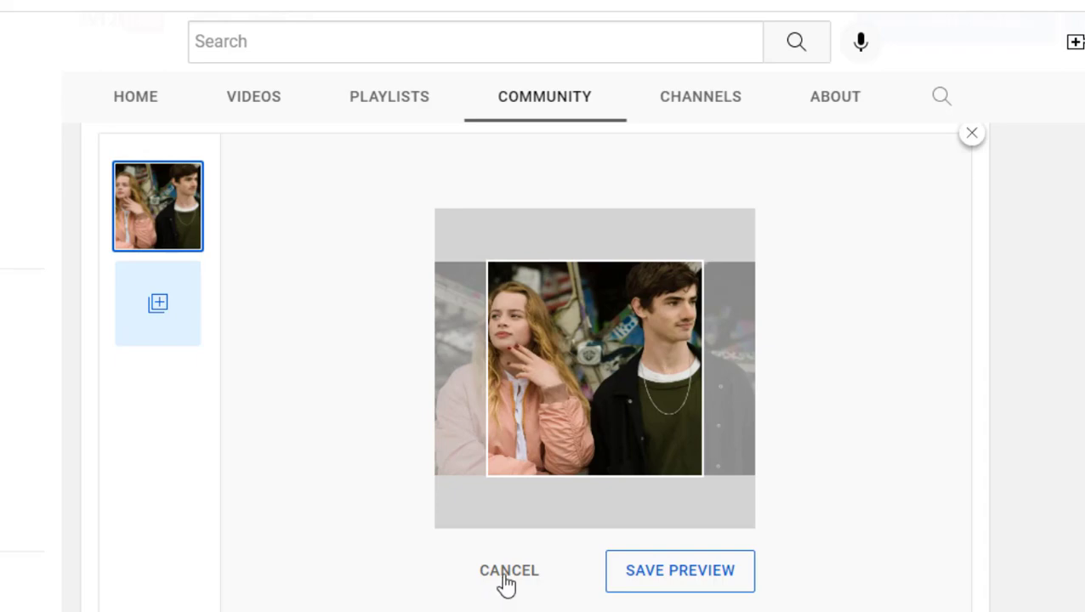
pyautogui.click(509, 572)
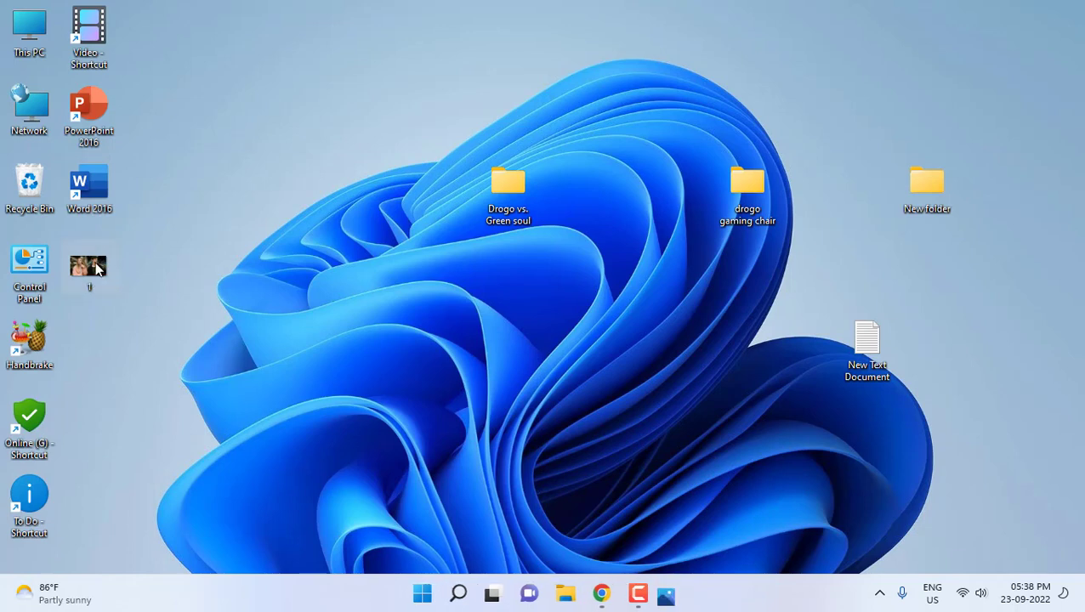
# View the 1280 x 720 photo in Windows Photos and bring up its Resize options
pyautogui.doubleClick(88, 266)
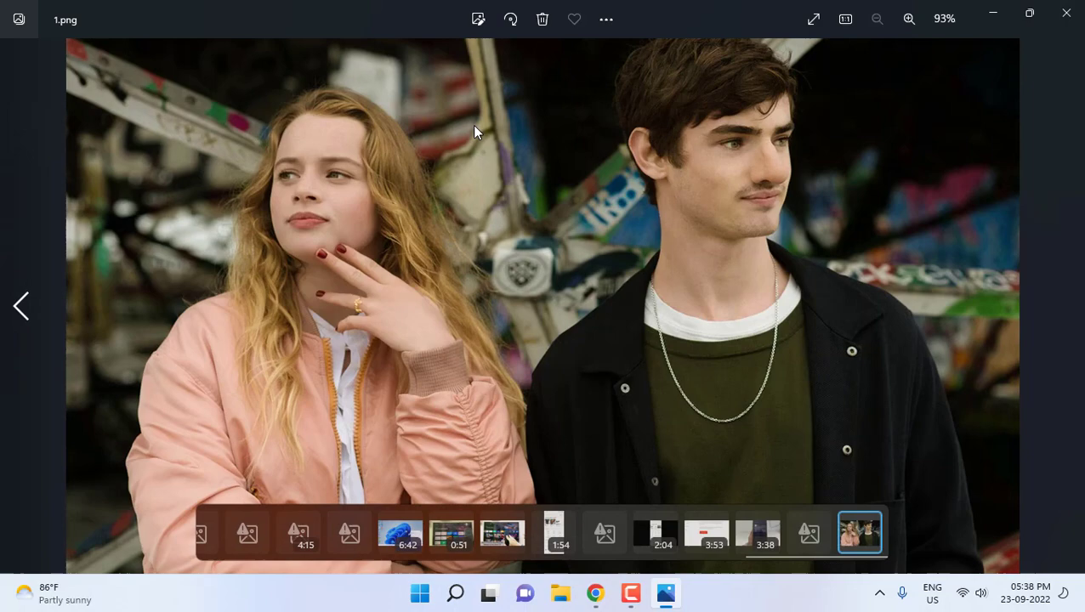
pyautogui.moveTo(605, 19)
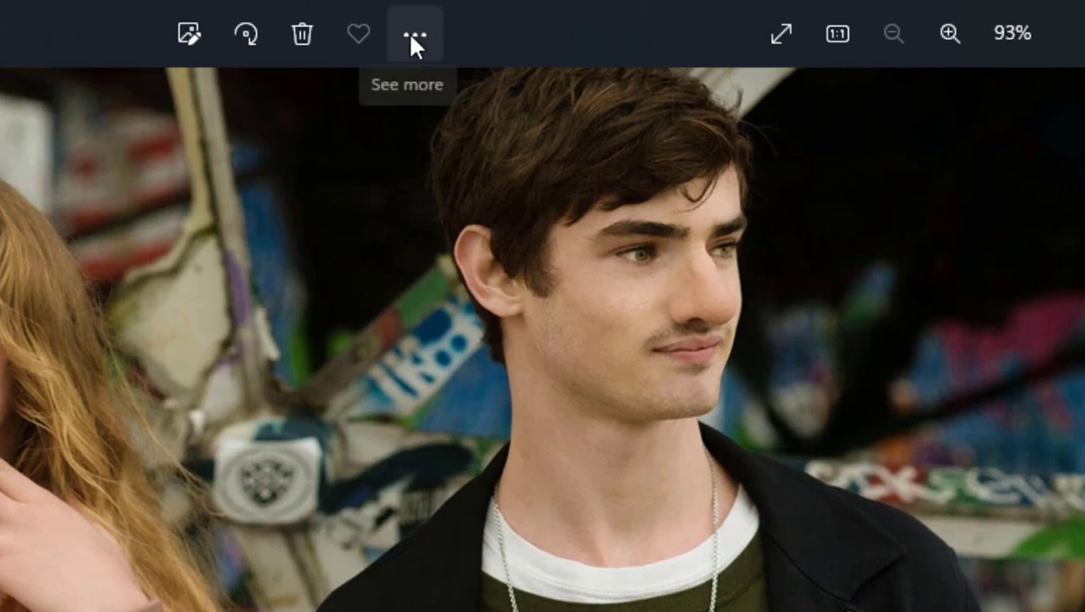
pyautogui.click(414, 34)
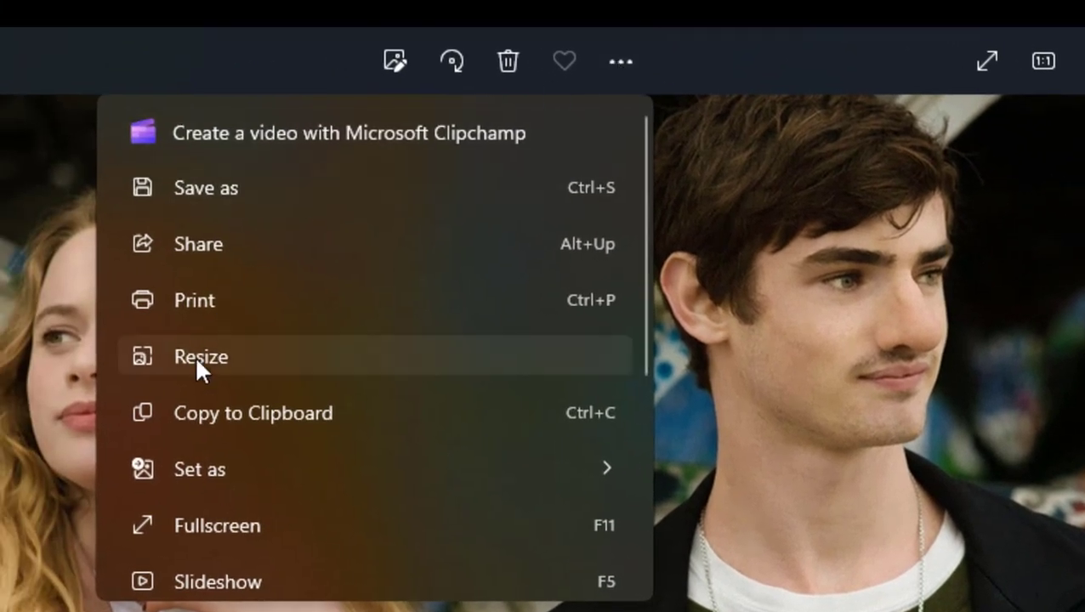
pyautogui.click(200, 357)
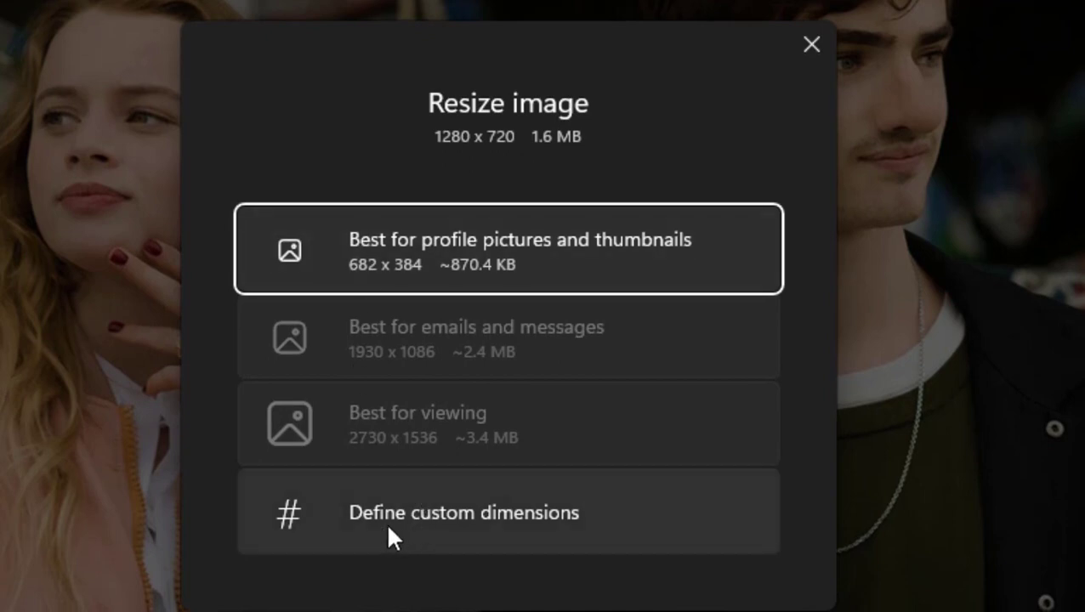
# Set custom dimensions 720 x 720 with Maintain aspect ratio unchecked and start saving a resized copy
pyautogui.click(463, 512)
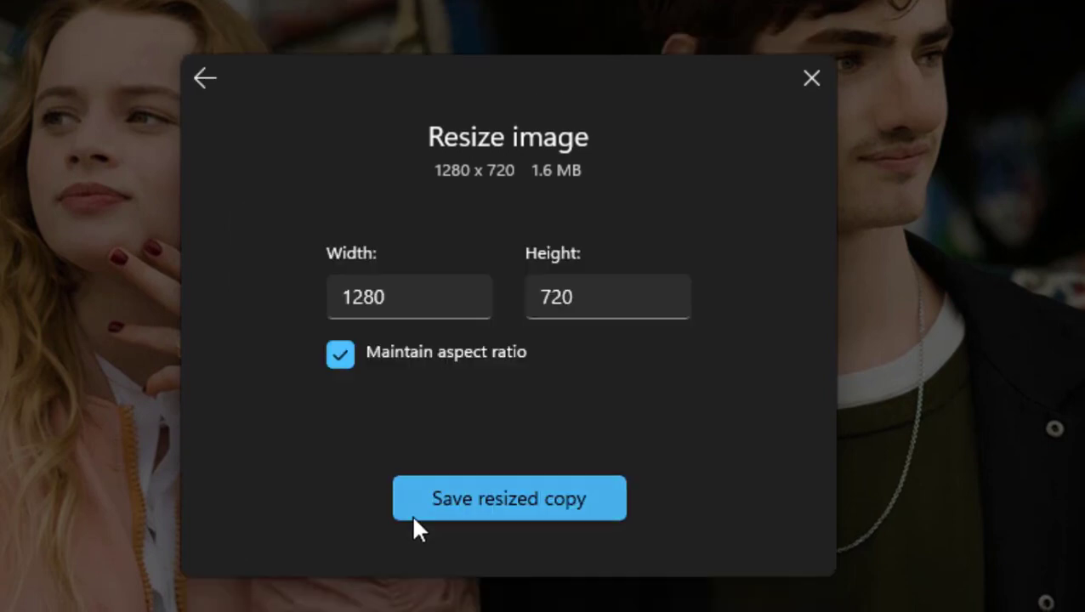
pyautogui.moveTo(417, 377)
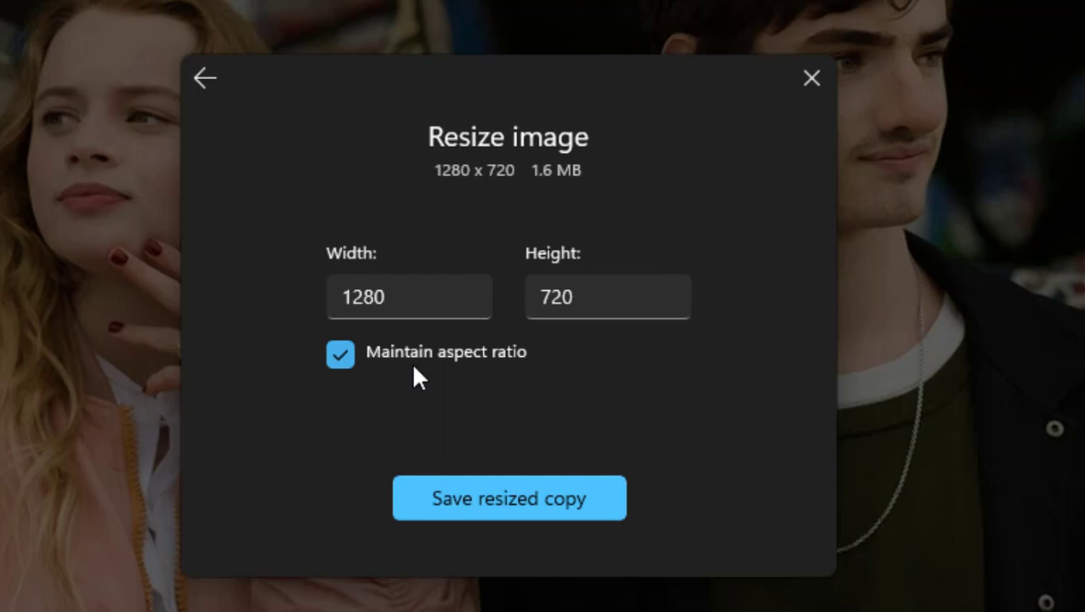
pyautogui.click(340, 353)
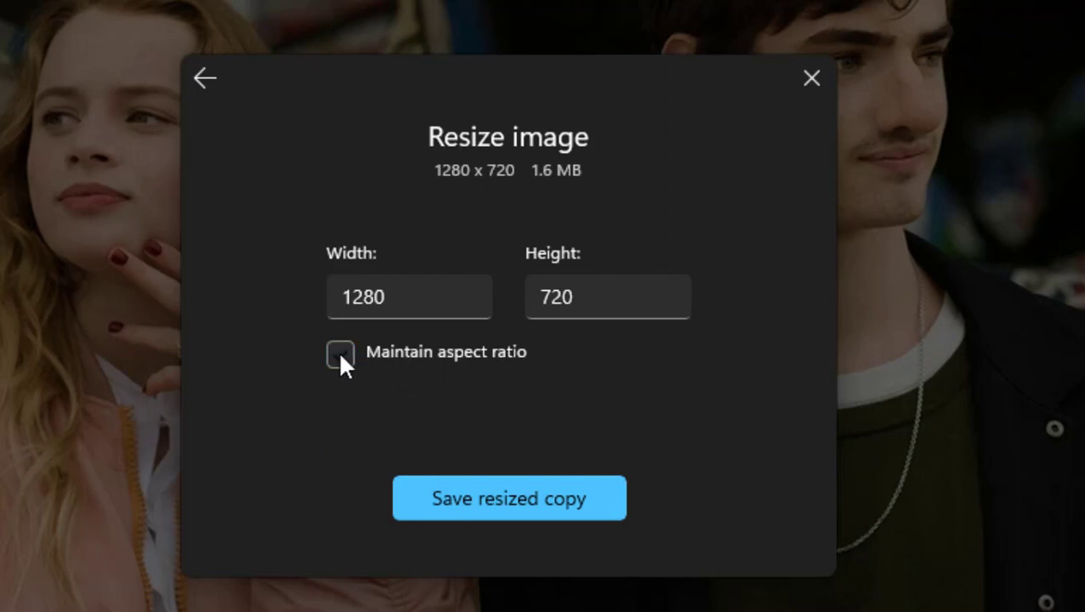
pyautogui.click(409, 296)
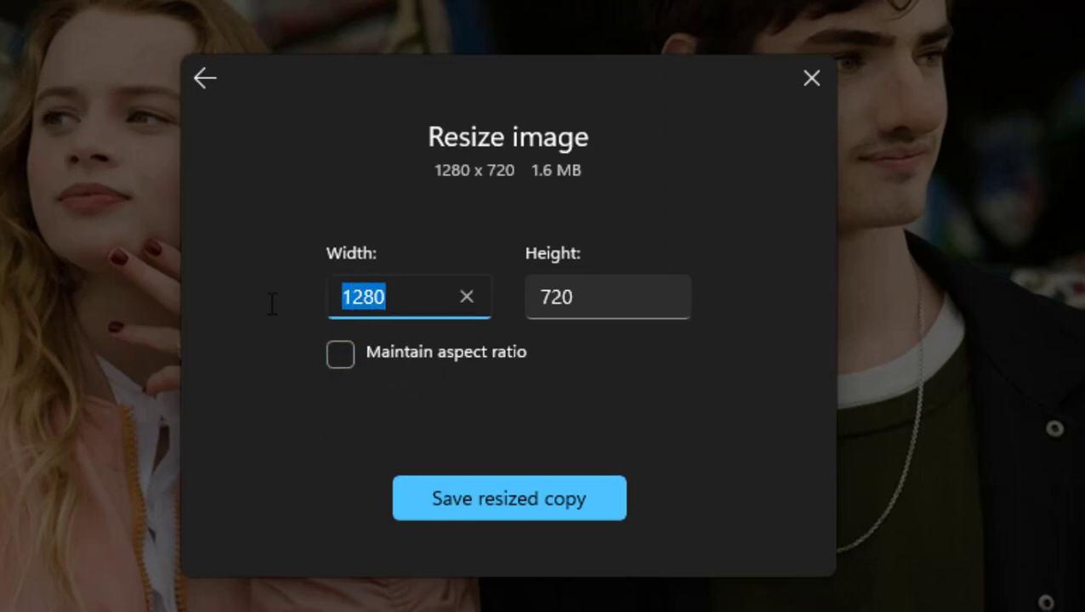
pyautogui.moveTo(275, 315)
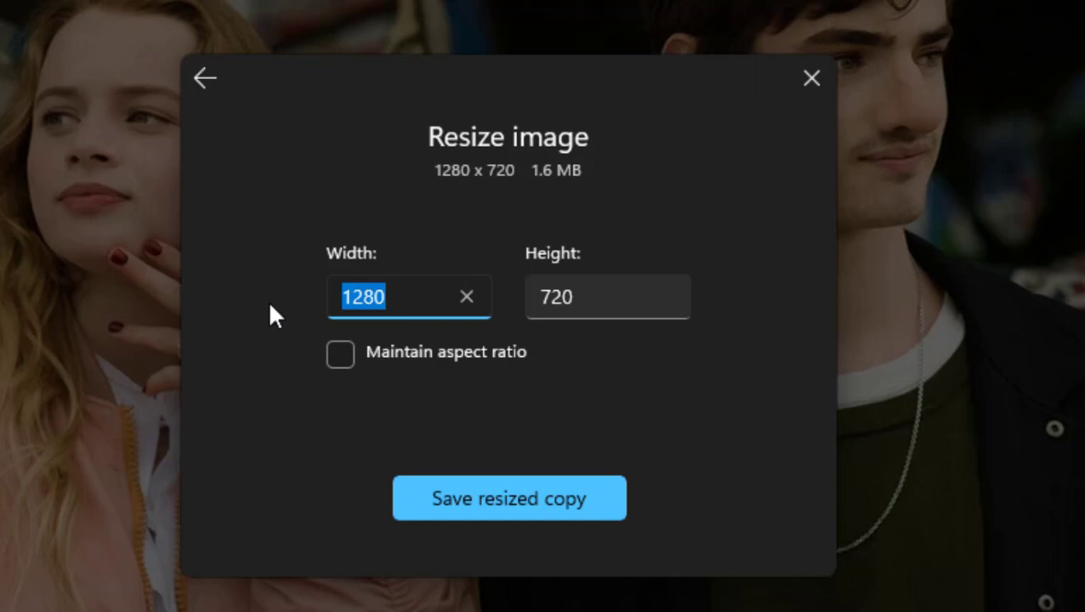
pyautogui.write('720')
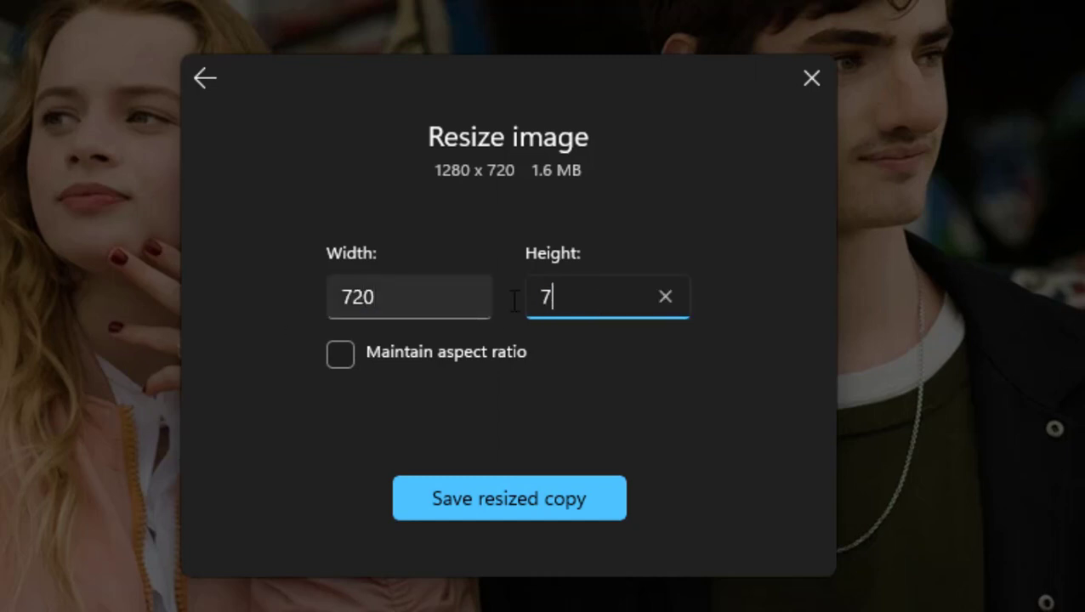
pyautogui.write('20')
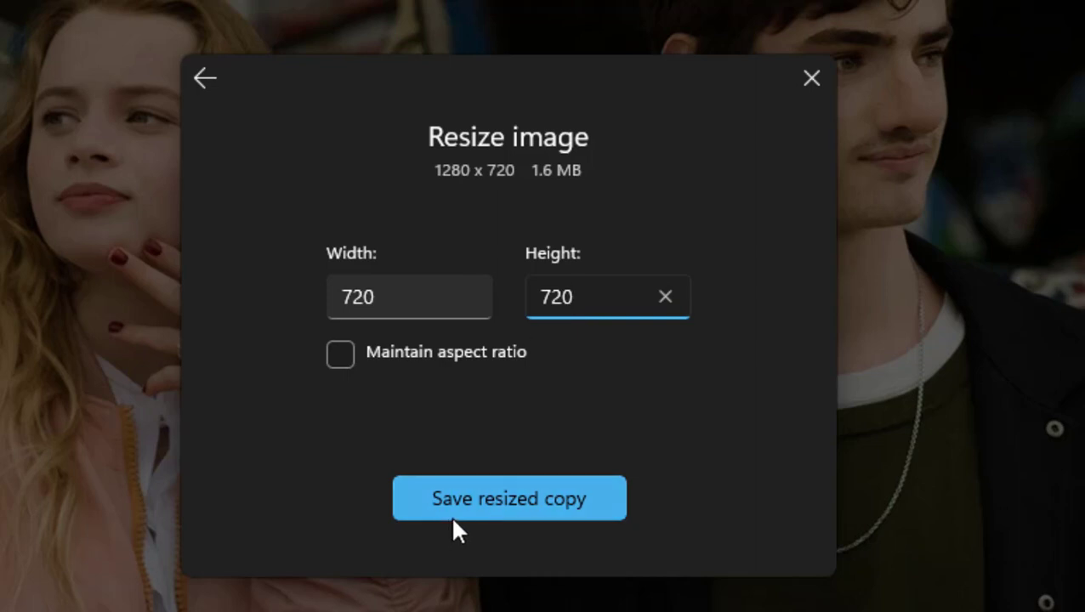
pyautogui.click(508, 498)
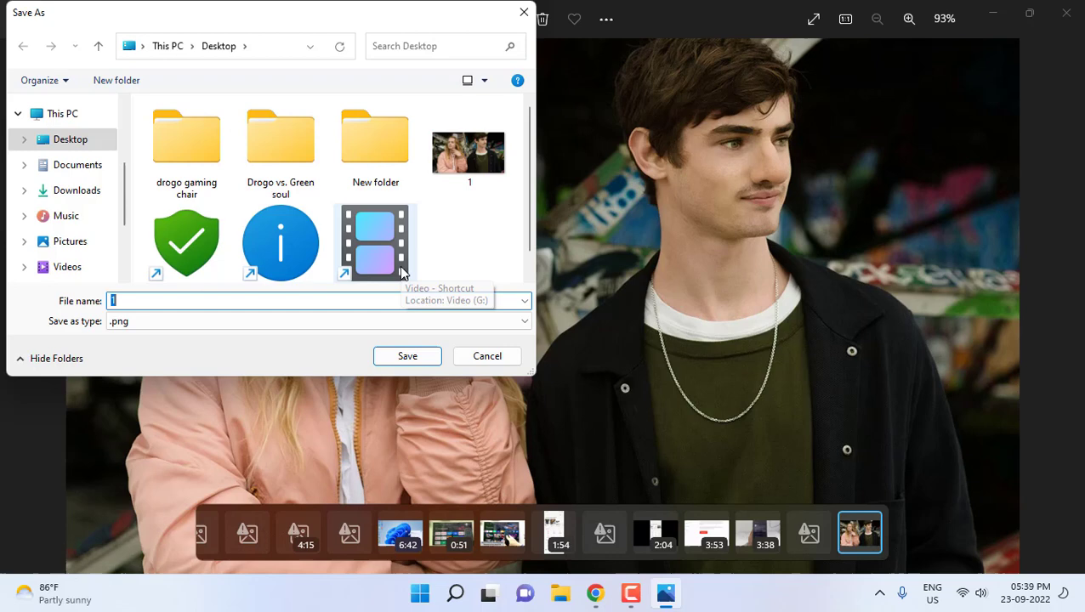
# Save the resized copy to the Desktop as '720by720' and reopen the original photo 1
pyautogui.write('720by720')
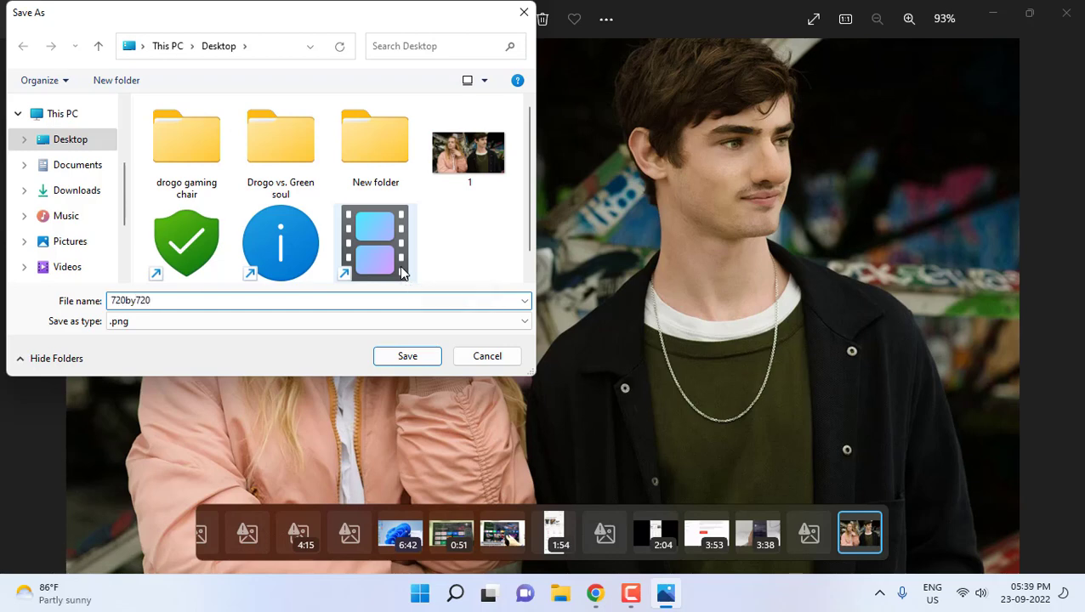
pyautogui.click(408, 355)
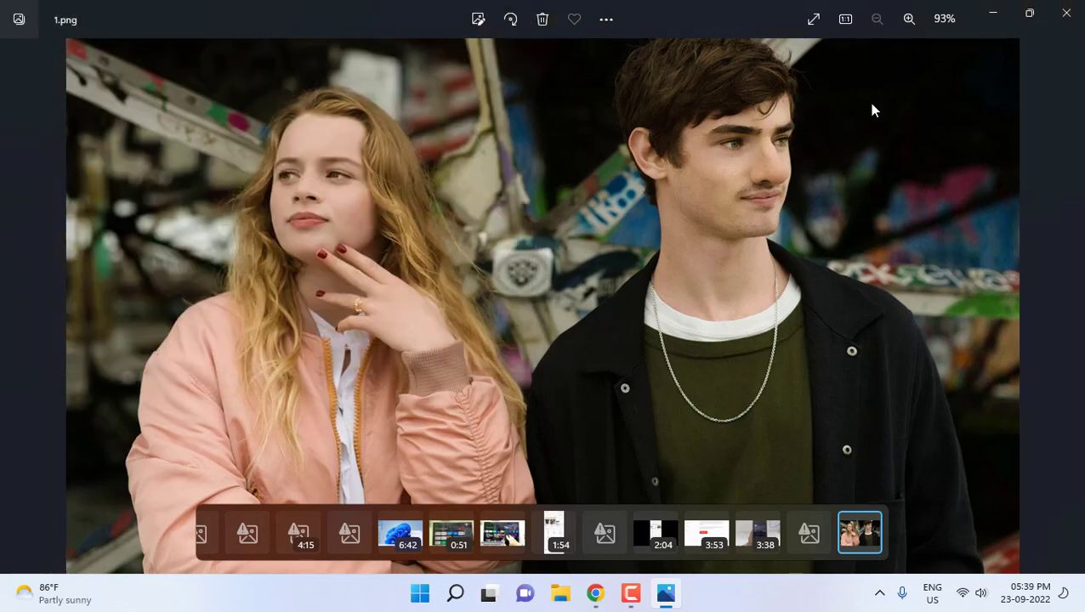
pyautogui.click(1067, 15)
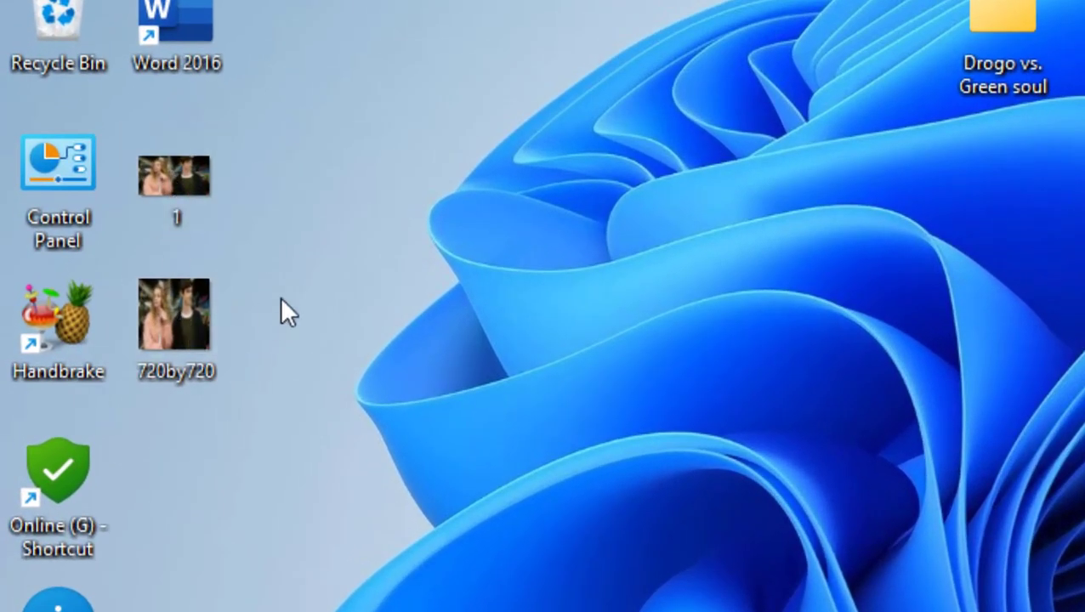
pyautogui.click(177, 179)
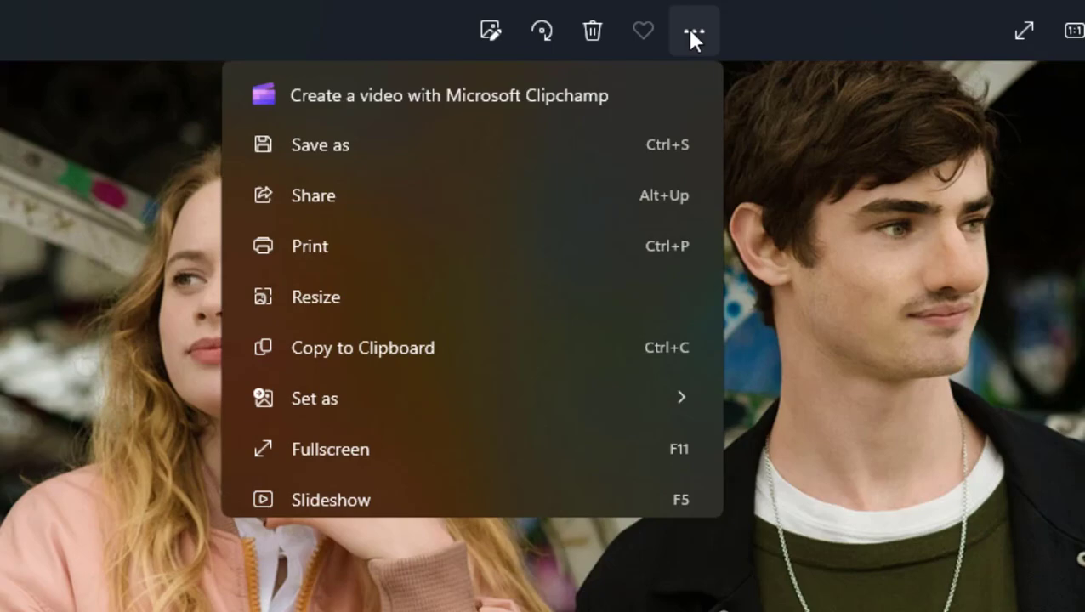
# Set custom dimensions 2160 x 2160 (first trying 1080) and start saving a resized copy
pyautogui.click(317, 296)
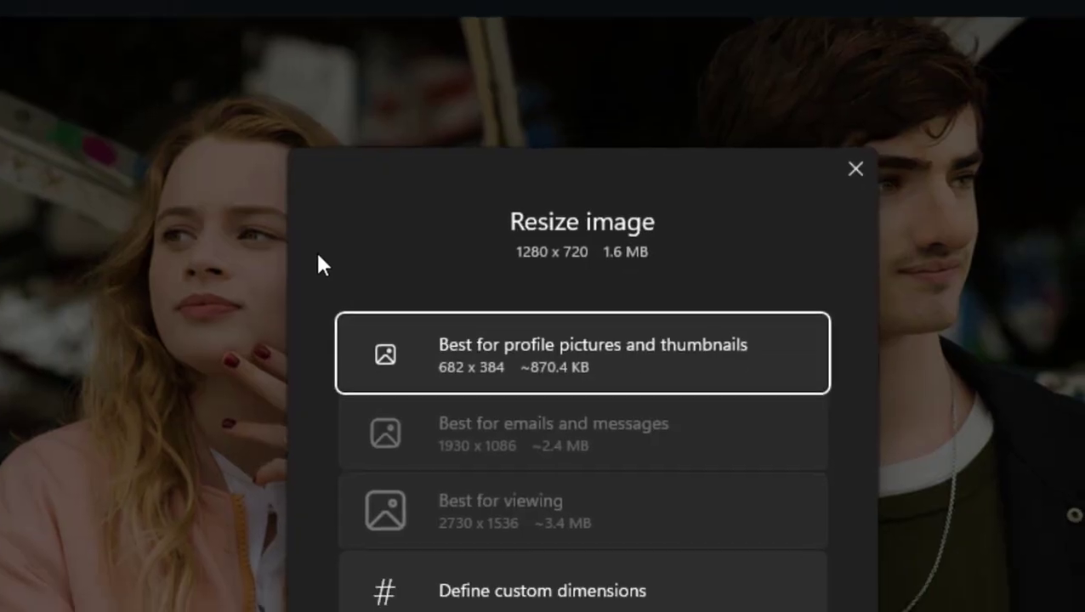
pyautogui.click(541, 590)
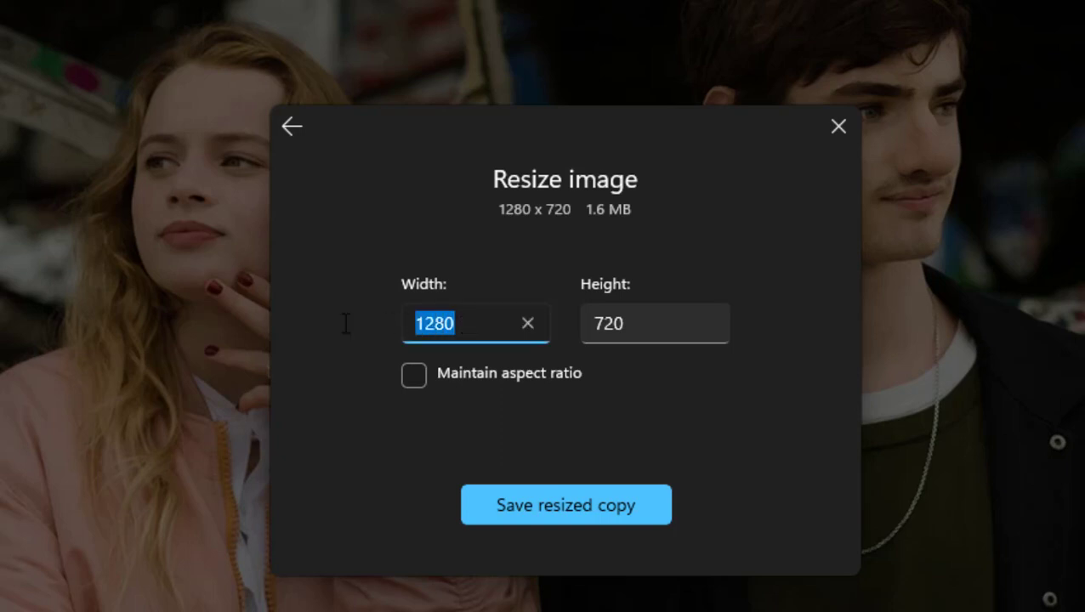
pyautogui.write('1080')
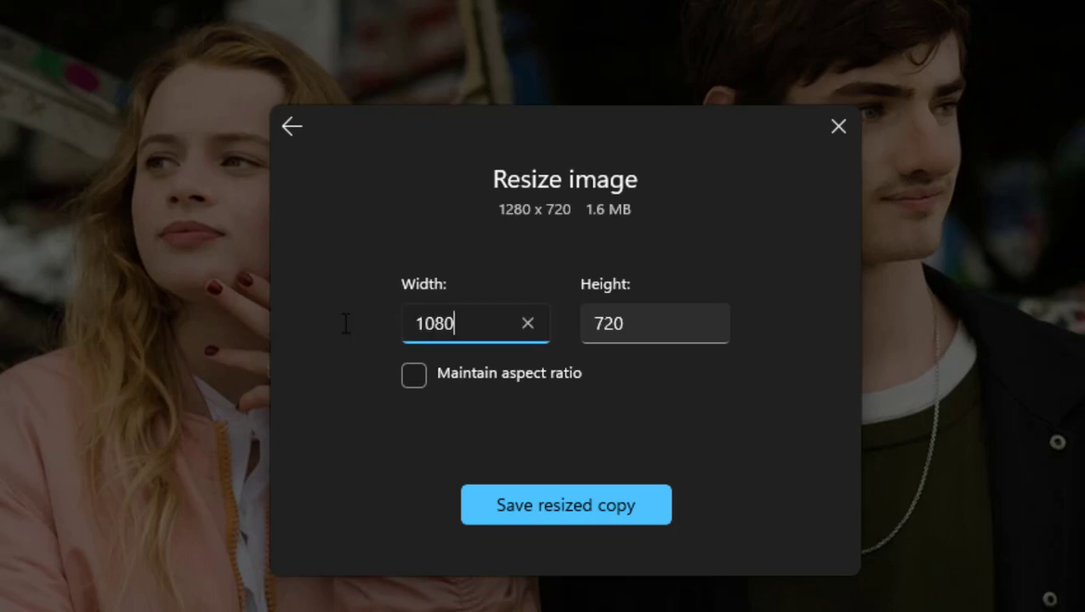
pyautogui.click(653, 323)
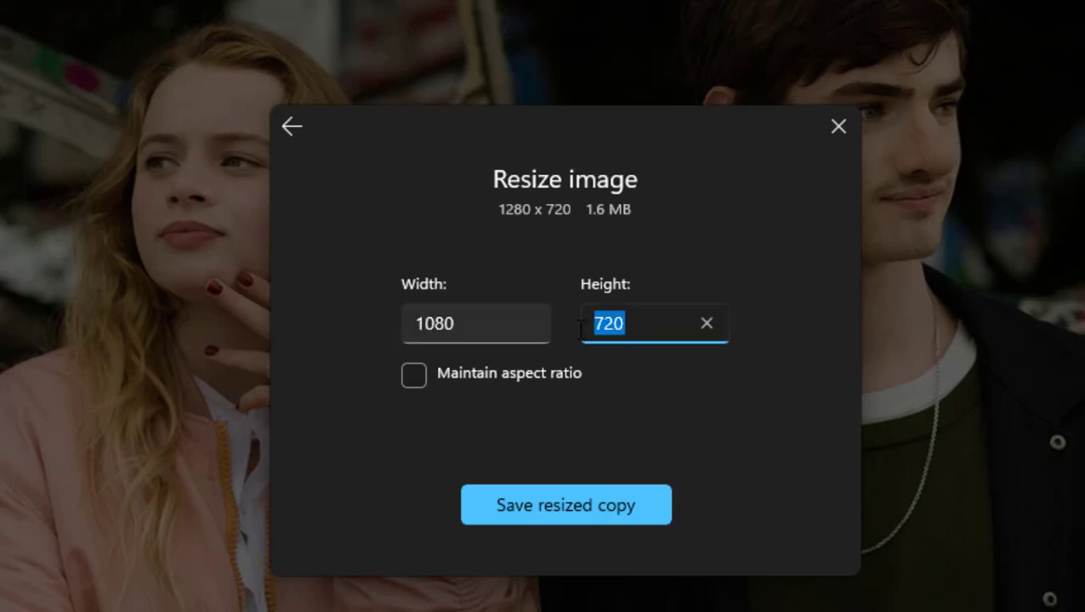
pyautogui.write('1080')
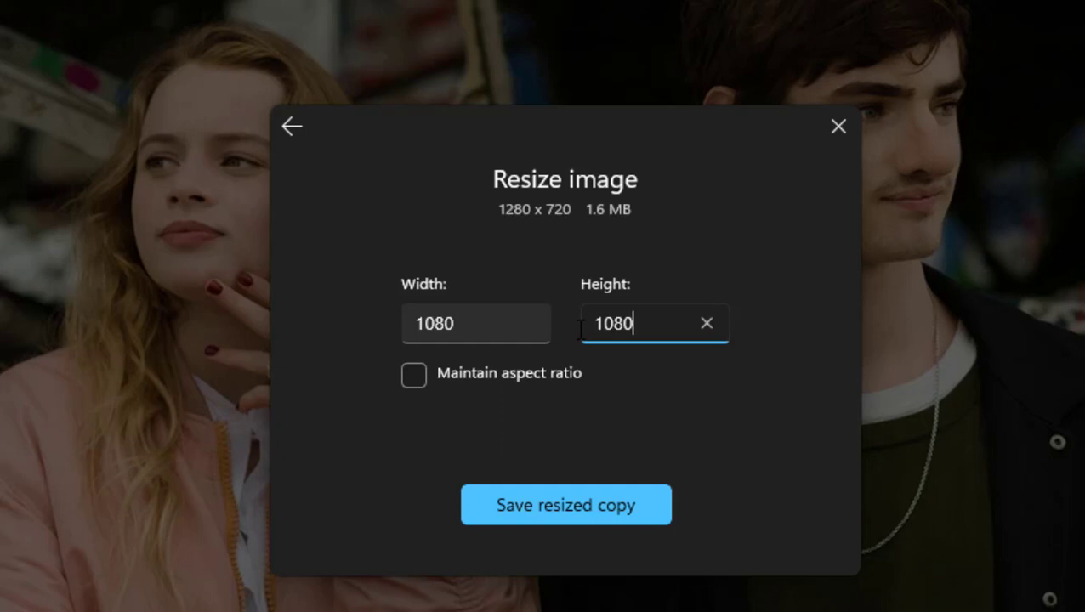
pyautogui.moveTo(531, 417)
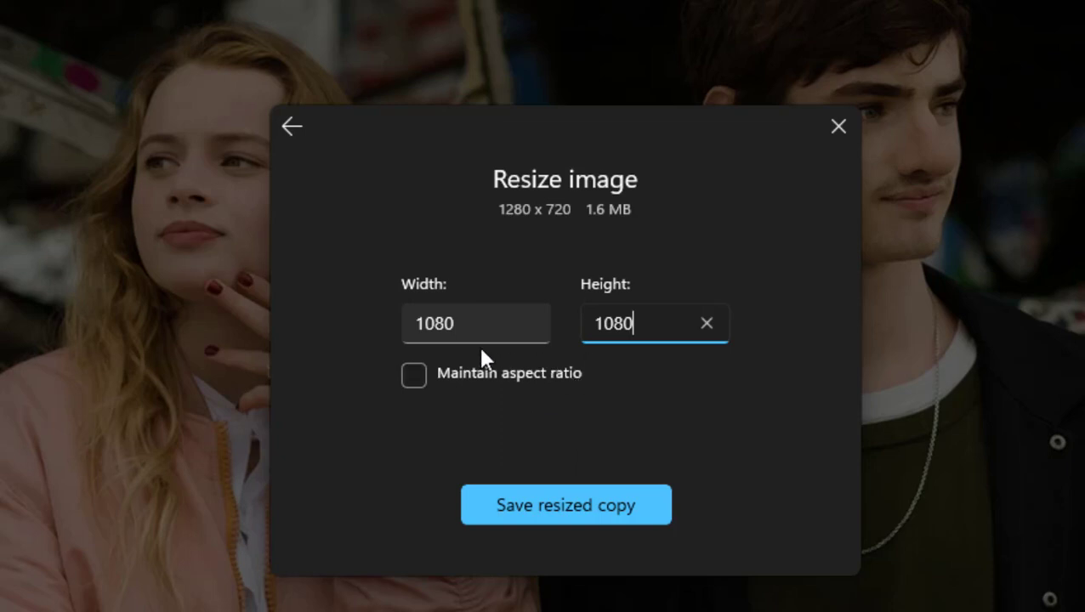
pyautogui.write('216')
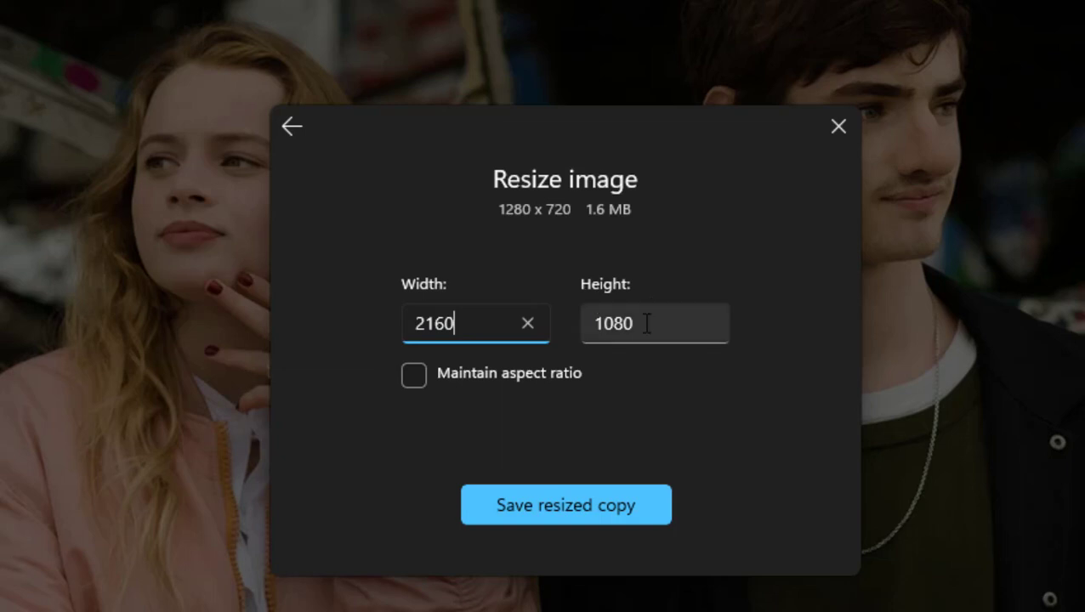
pyautogui.write('2160')
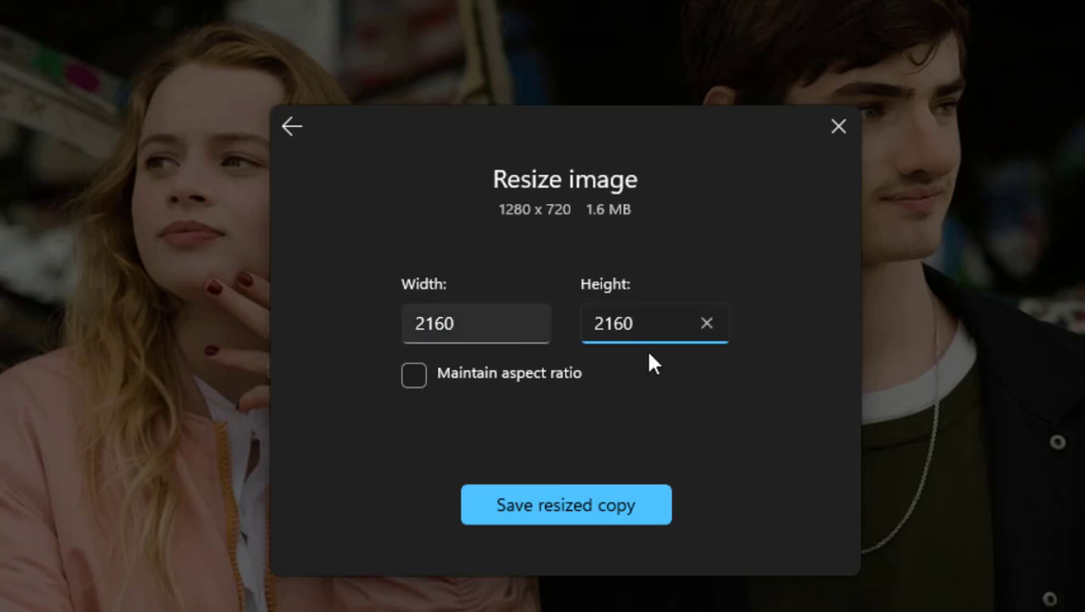
pyautogui.moveTo(630, 496)
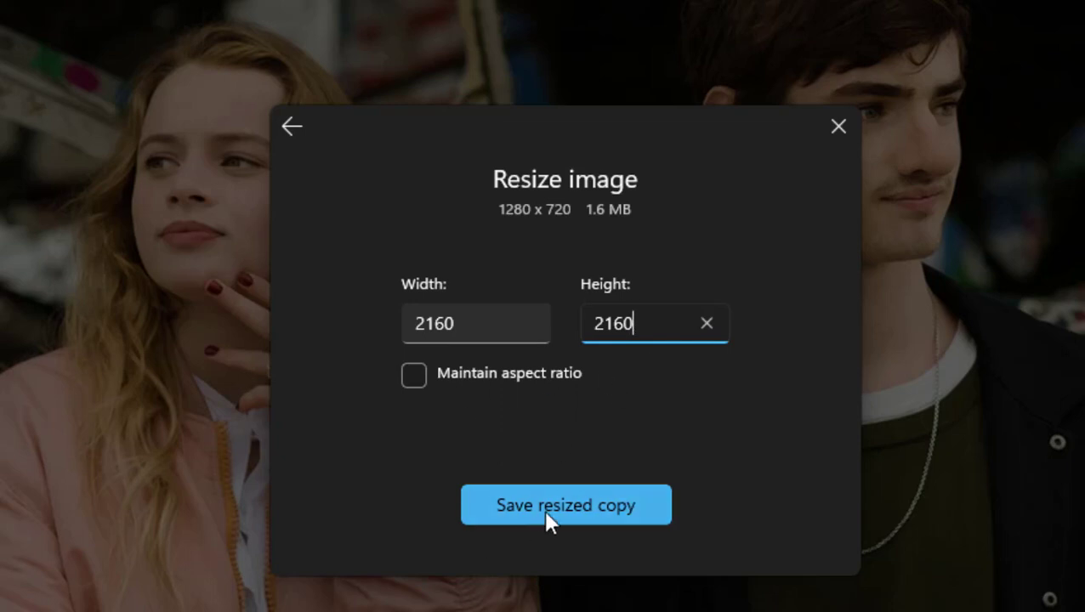
pyautogui.click(565, 504)
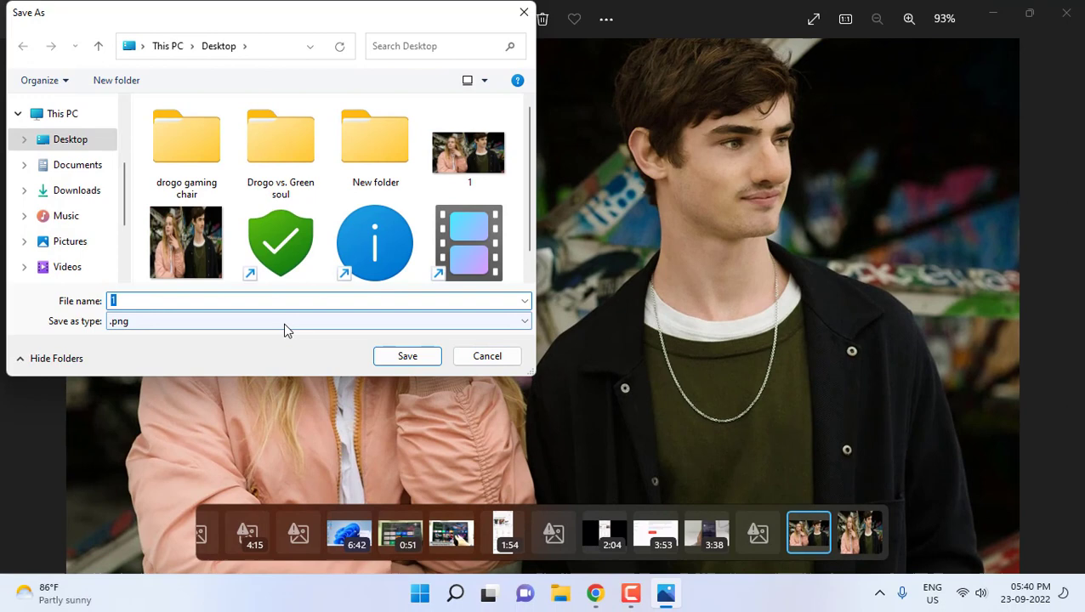
# Save the copy to the Desktop as '2160by2160', close Photos and return to YouTube
pyautogui.write('2160')
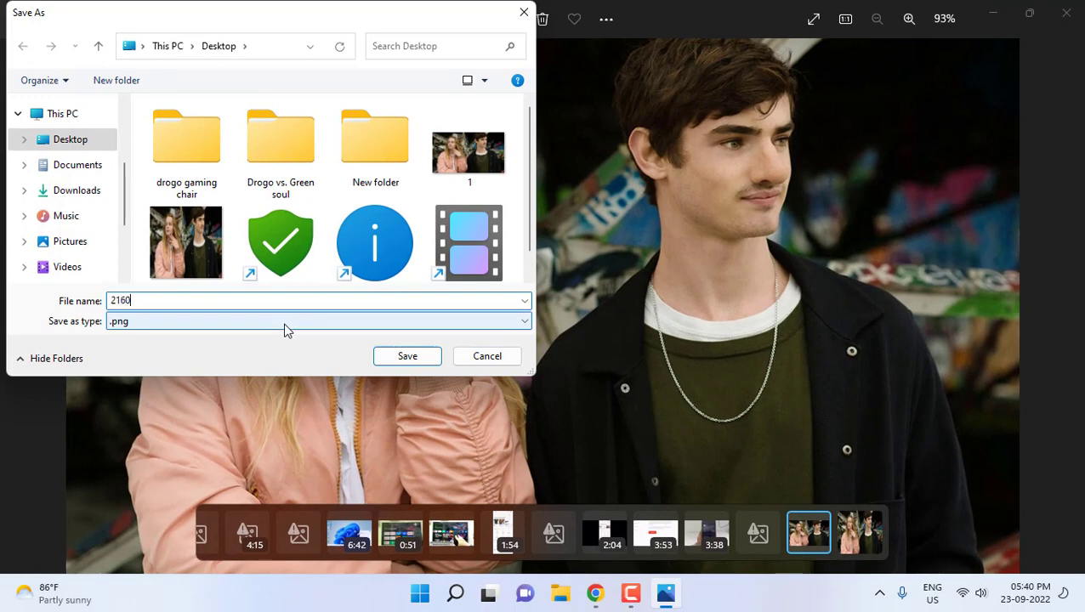
pyautogui.write('by2160')
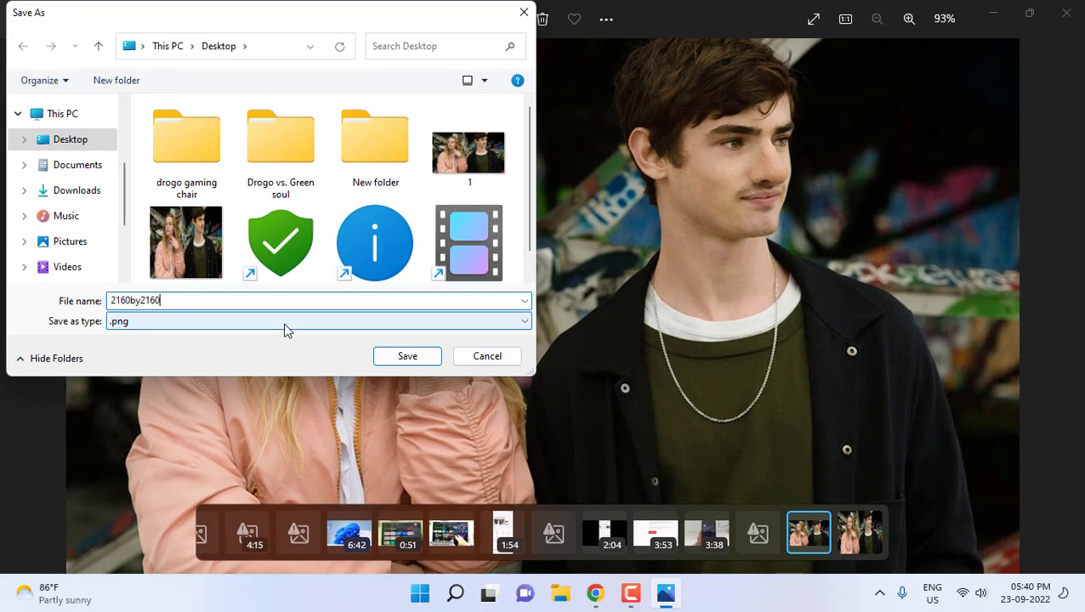
pyautogui.click(408, 355)
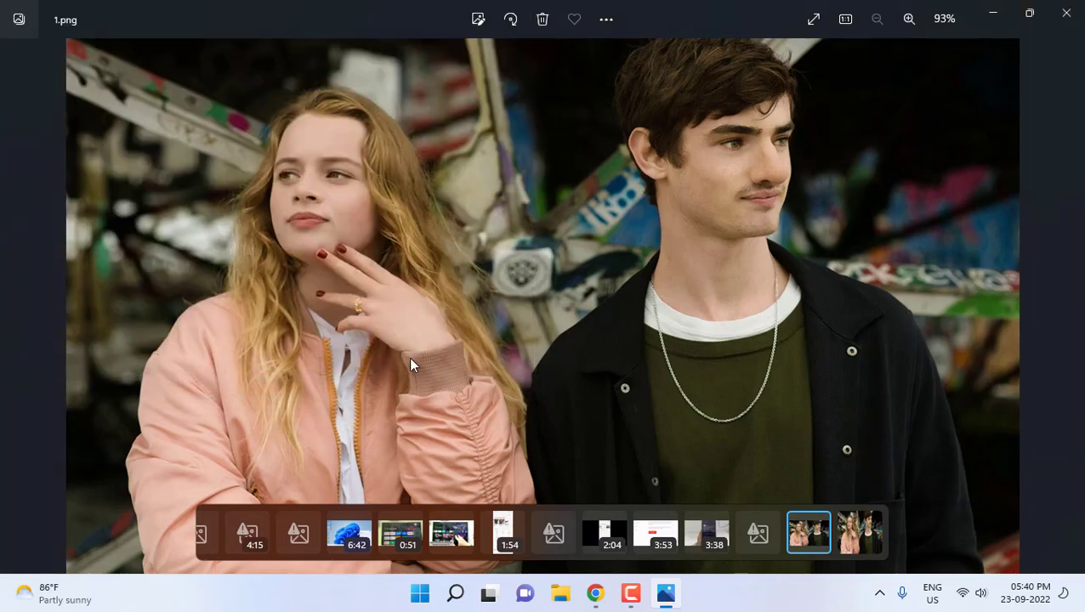
pyautogui.click(1067, 13)
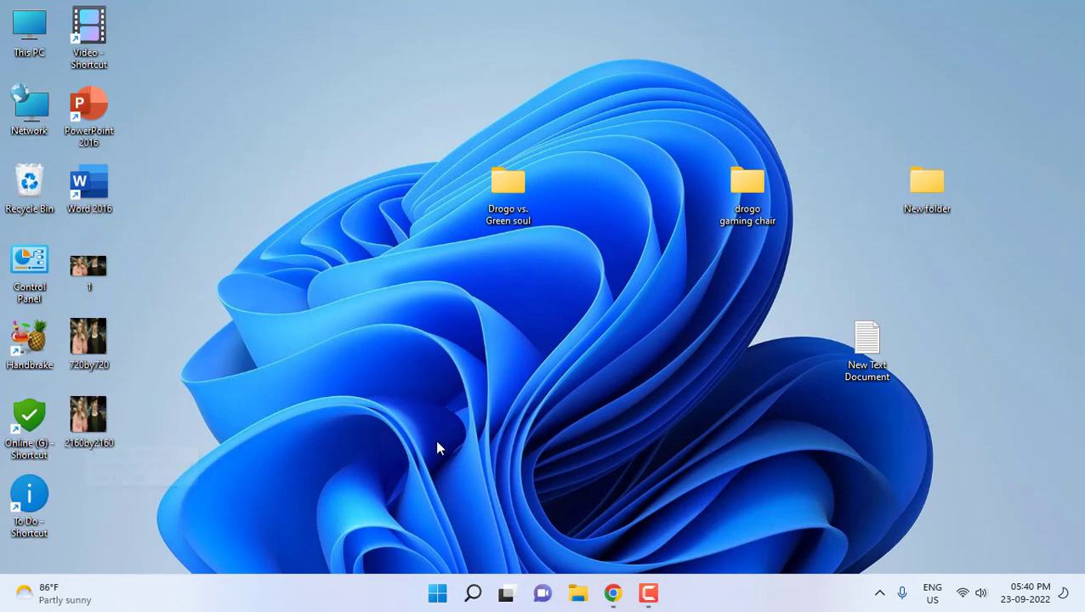
pyautogui.moveTo(88, 416)
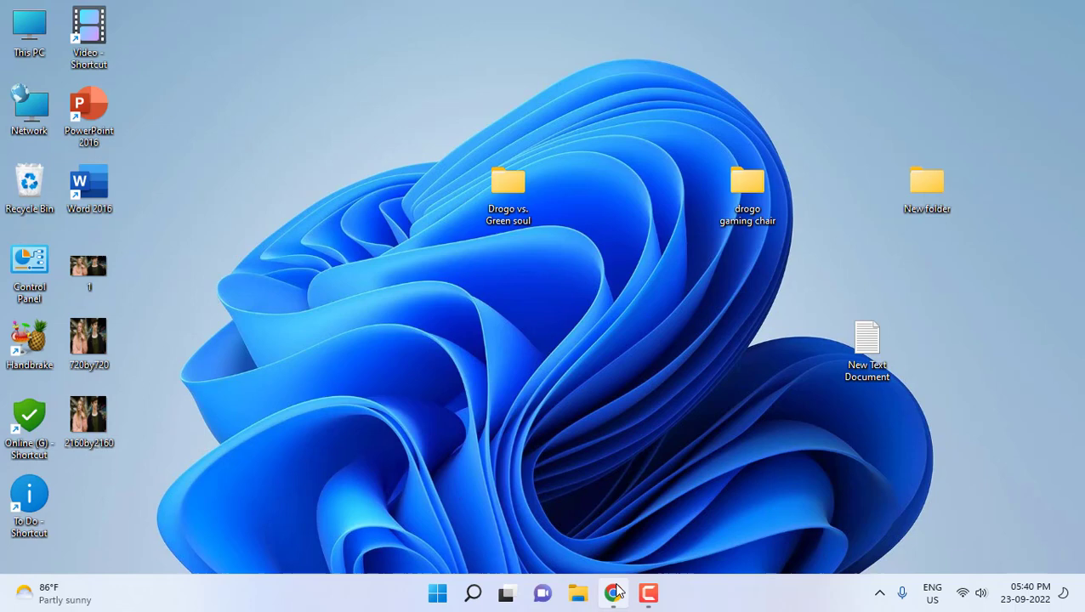
pyautogui.click(613, 592)
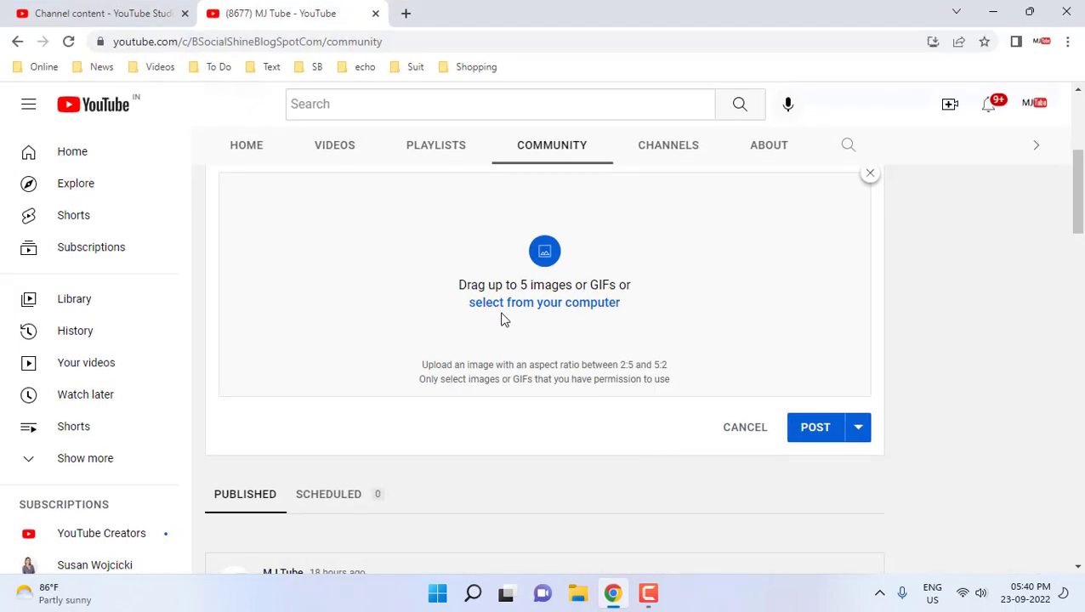
# Attach '2160by2160' to the community post and keep the full picture without cropping
pyautogui.click(545, 303)
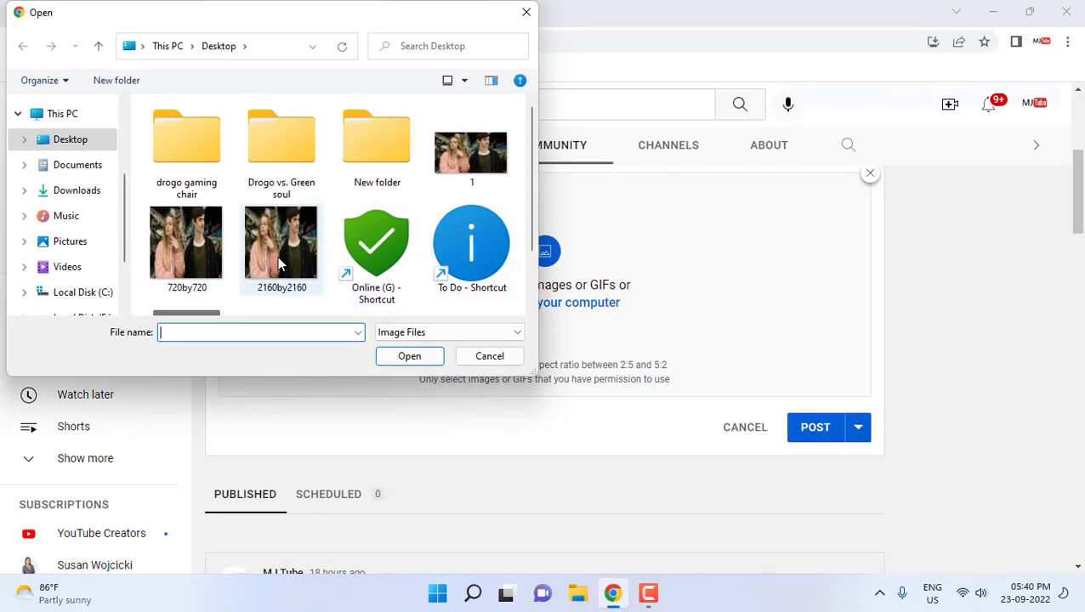
pyautogui.click(283, 241)
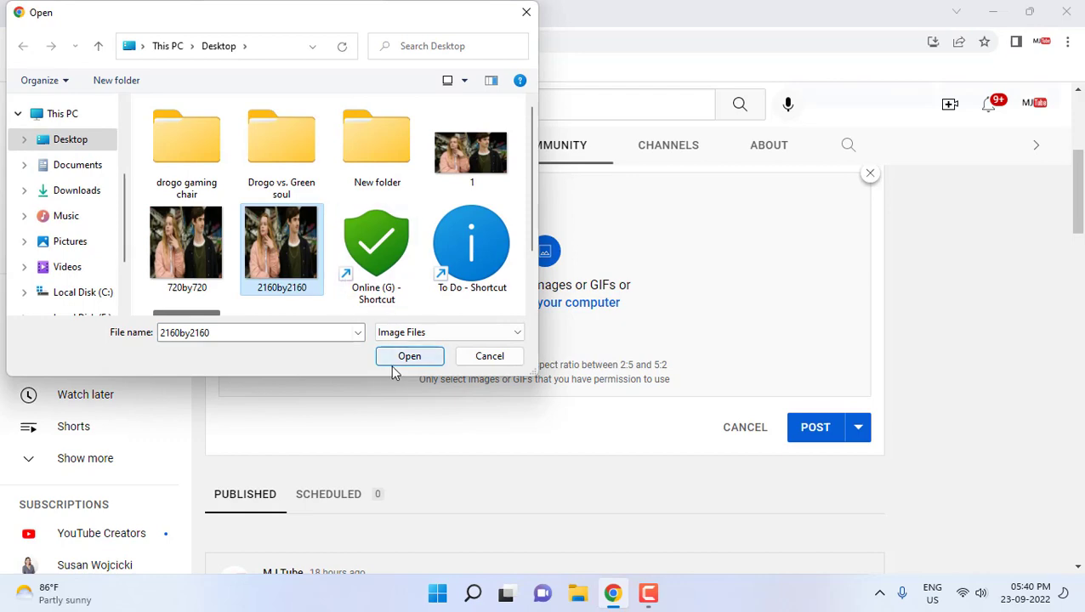
pyautogui.click(408, 357)
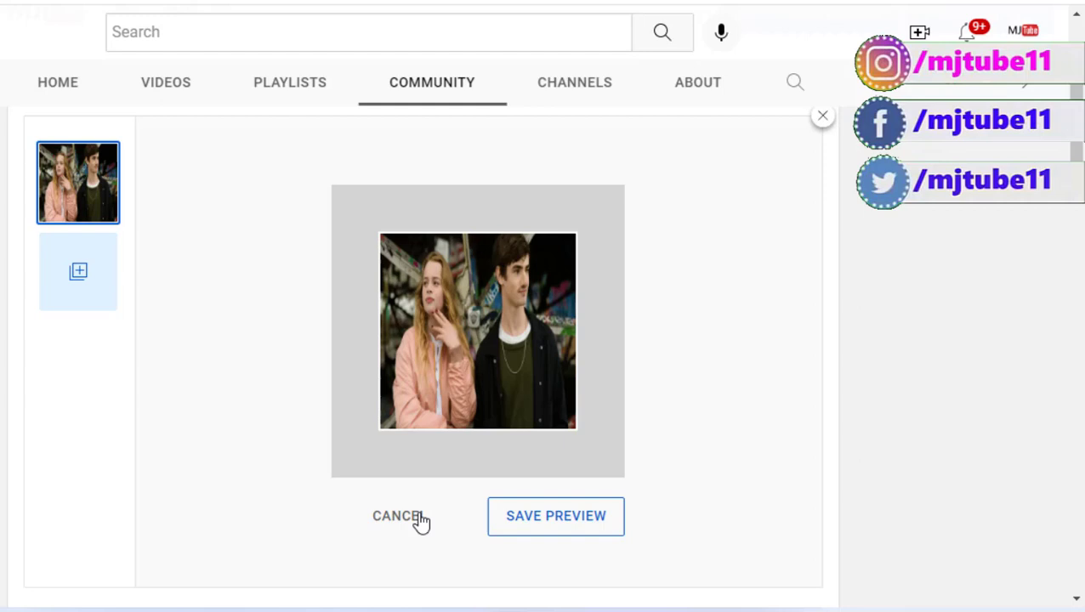
pyautogui.click(554, 515)
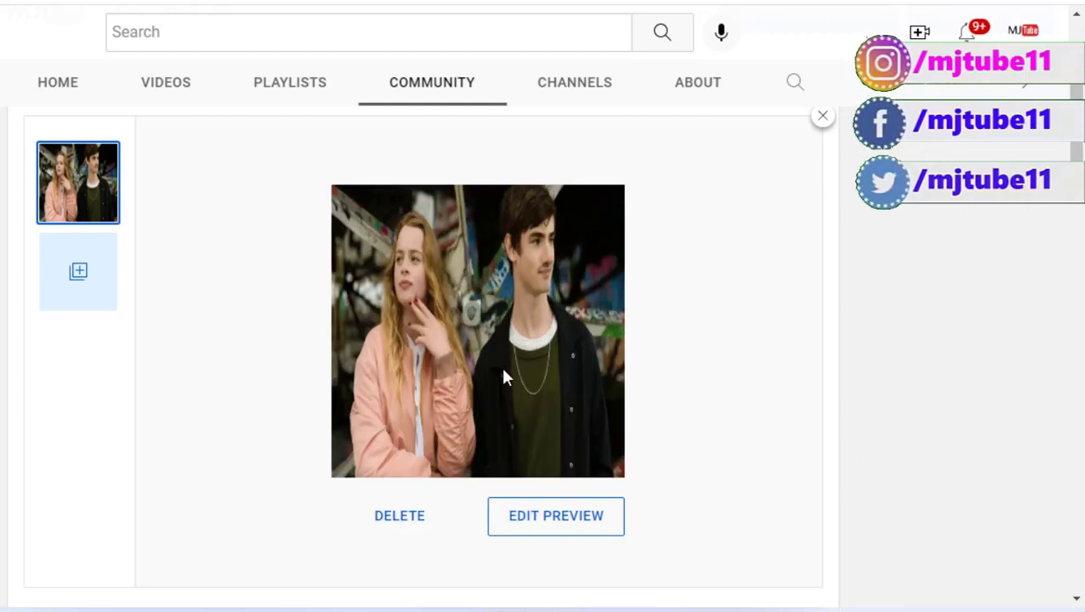